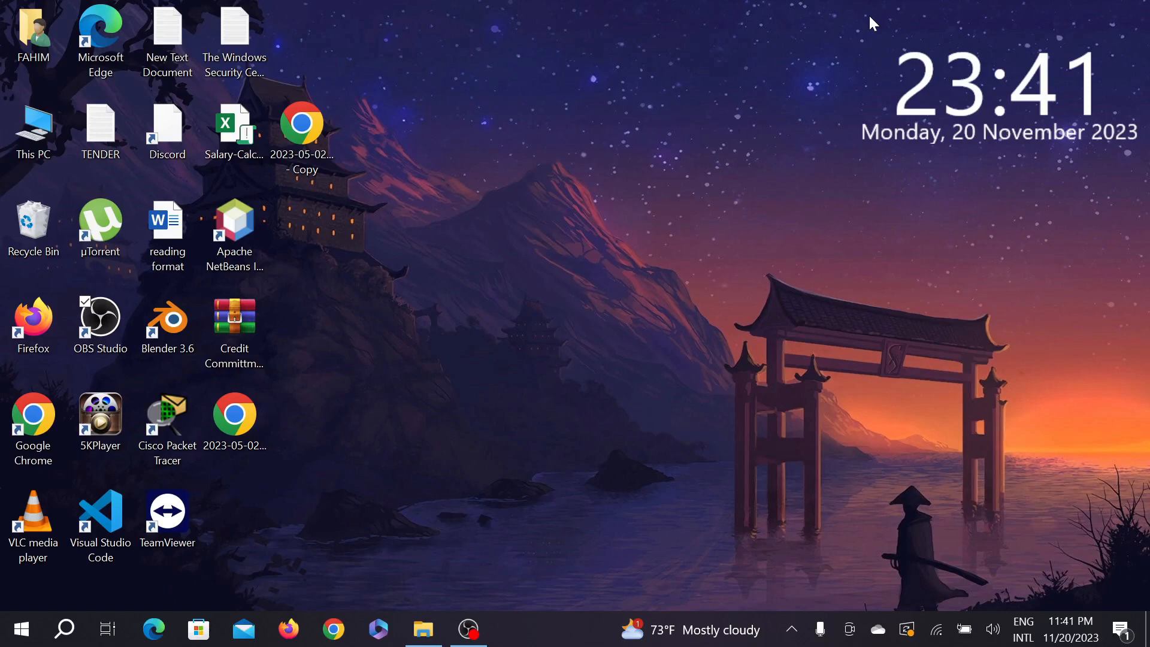
pyautogui.moveTo(206, 399)
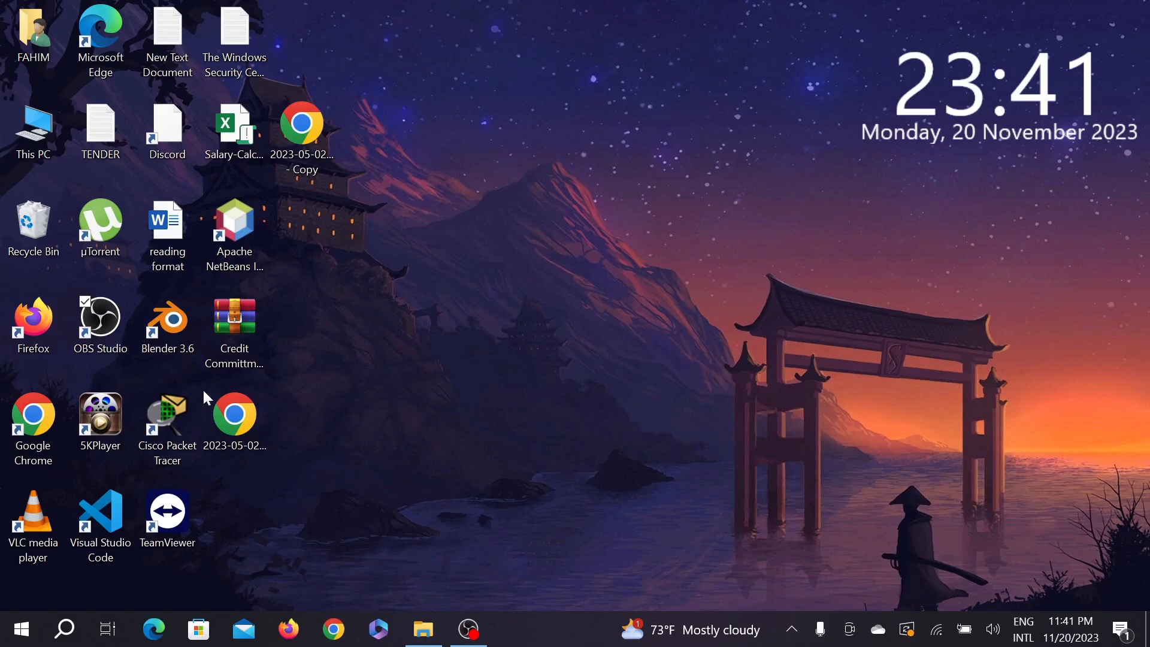
# Search Windows for 'reset' so Reset this PC shows as the best match
pyautogui.click(65, 627)
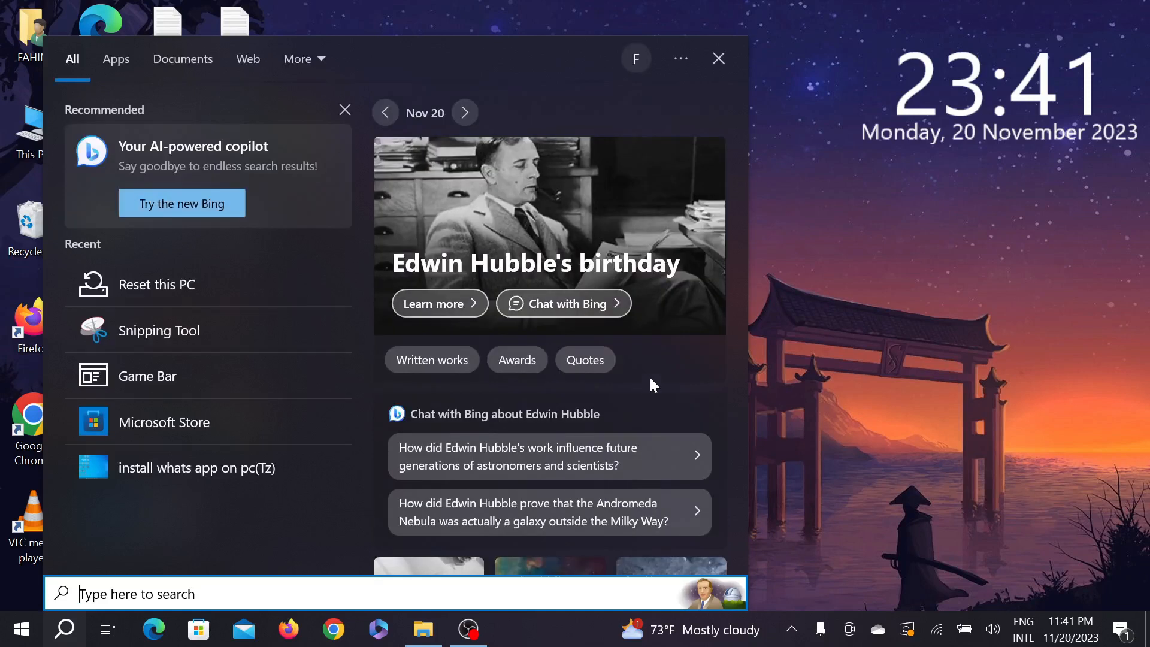
pyautogui.write('reset')
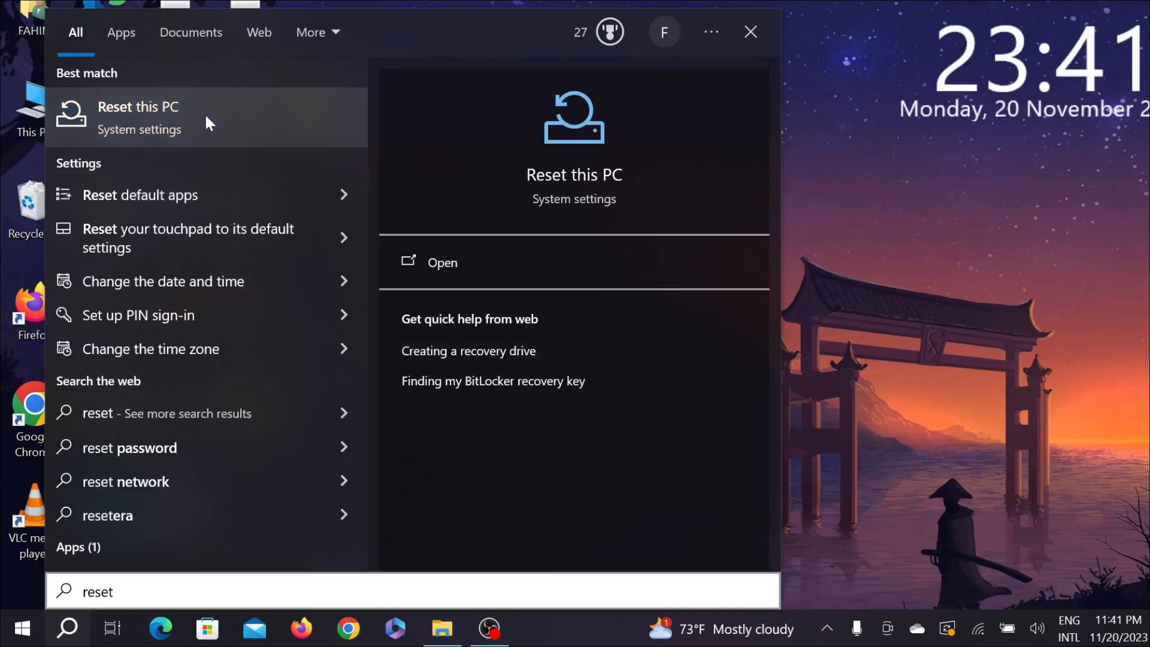
# Open the Reset this PC result, landing on the Update & Security Recovery page
pyautogui.click(138, 117)
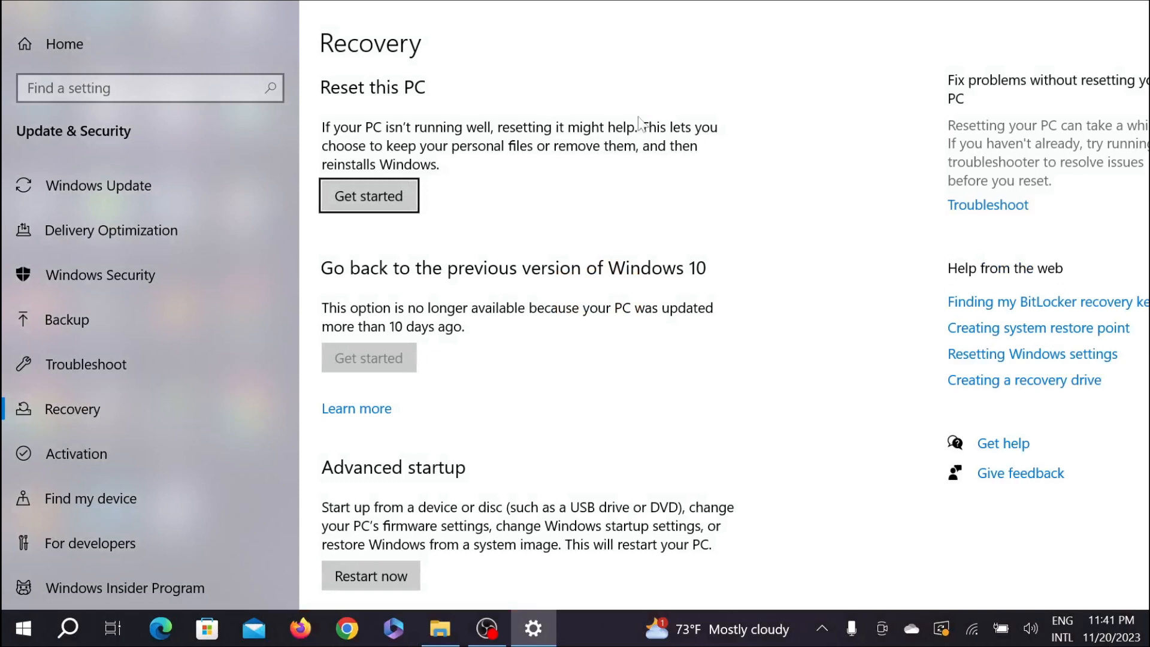
pyautogui.moveTo(367, 94)
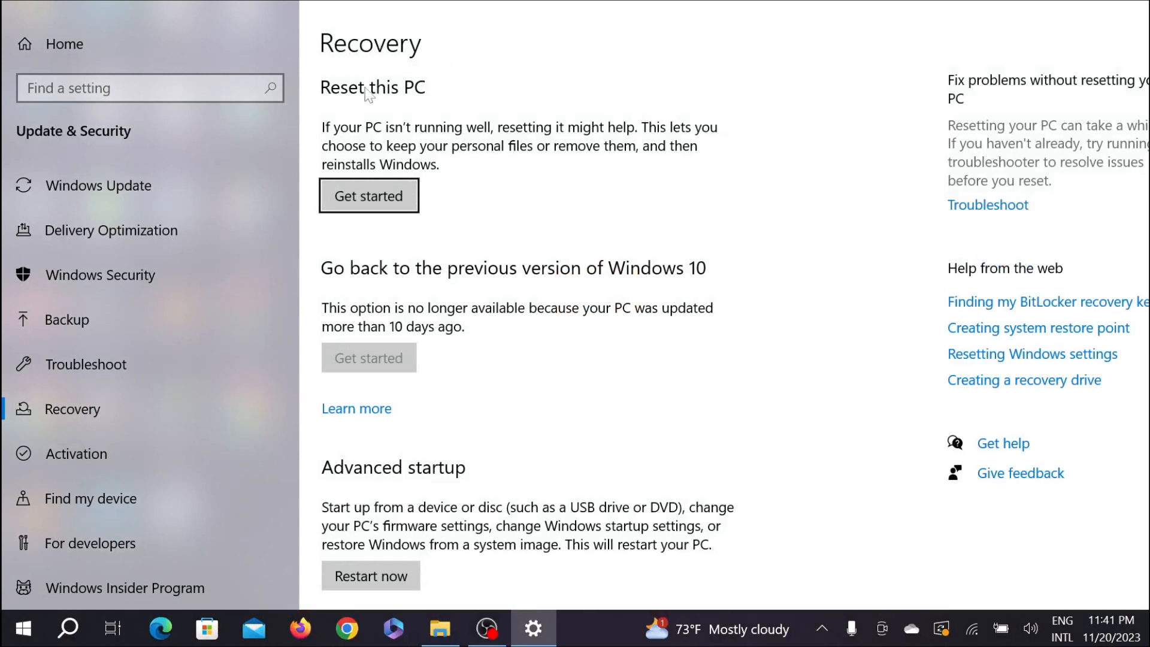
pyautogui.moveTo(477, 59)
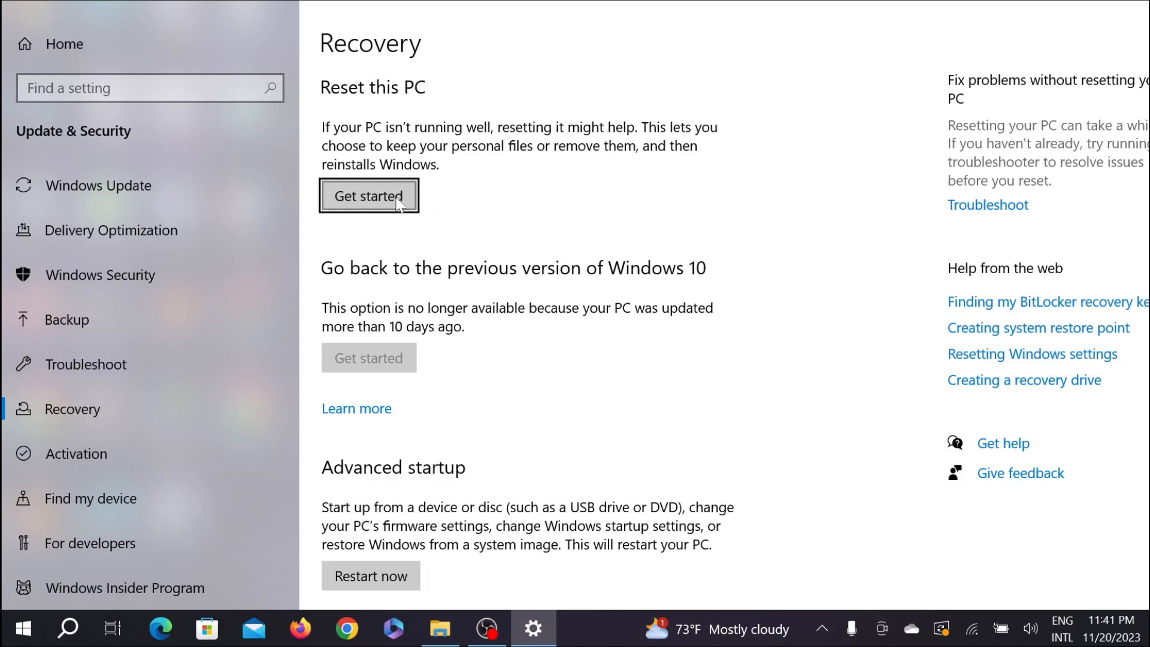
# Start the reset with Get started, reaching the Keep my files / Remove everything choice
pyautogui.click(369, 197)
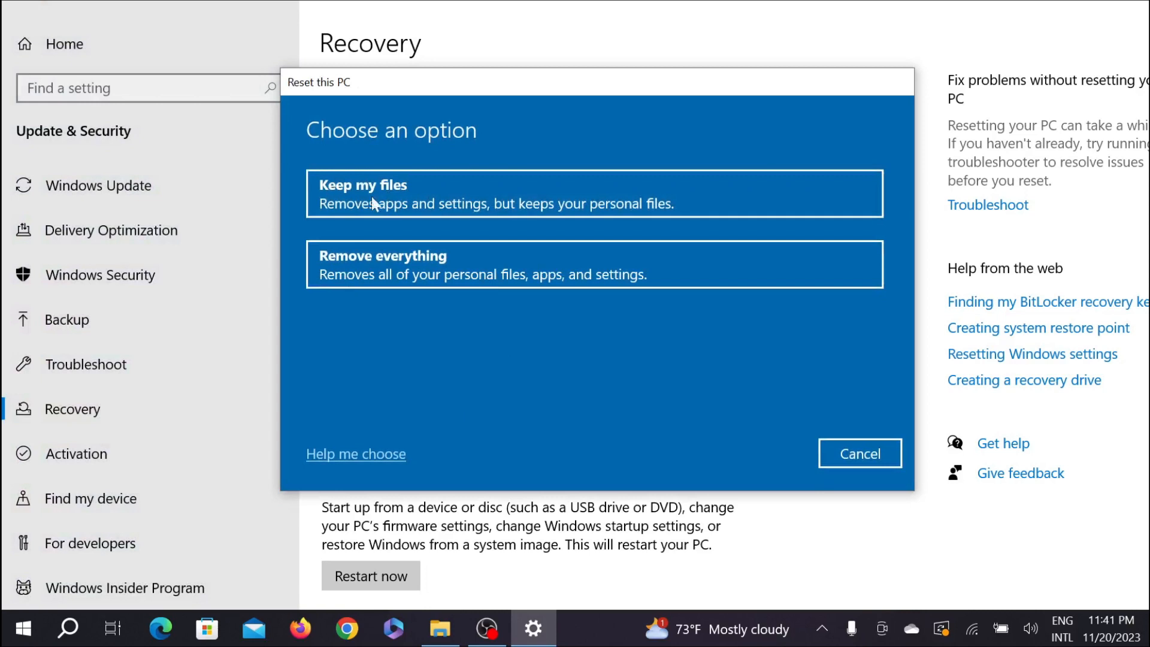
pyautogui.moveTo(347, 206)
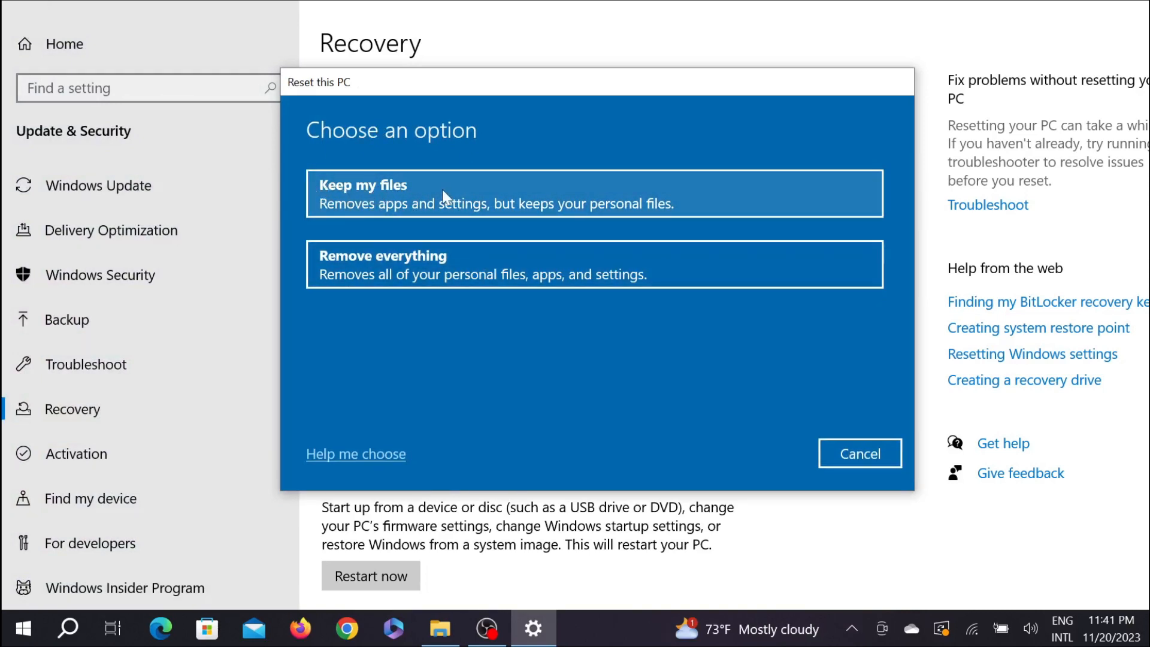
pyautogui.moveTo(389, 263)
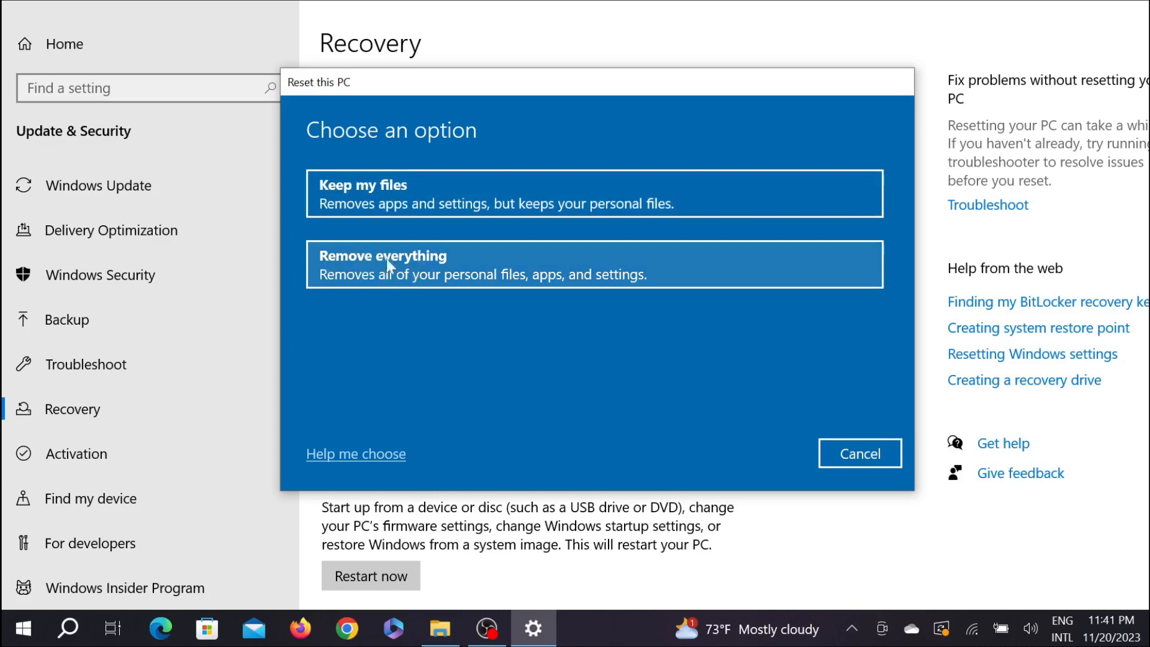
pyautogui.moveTo(393, 201)
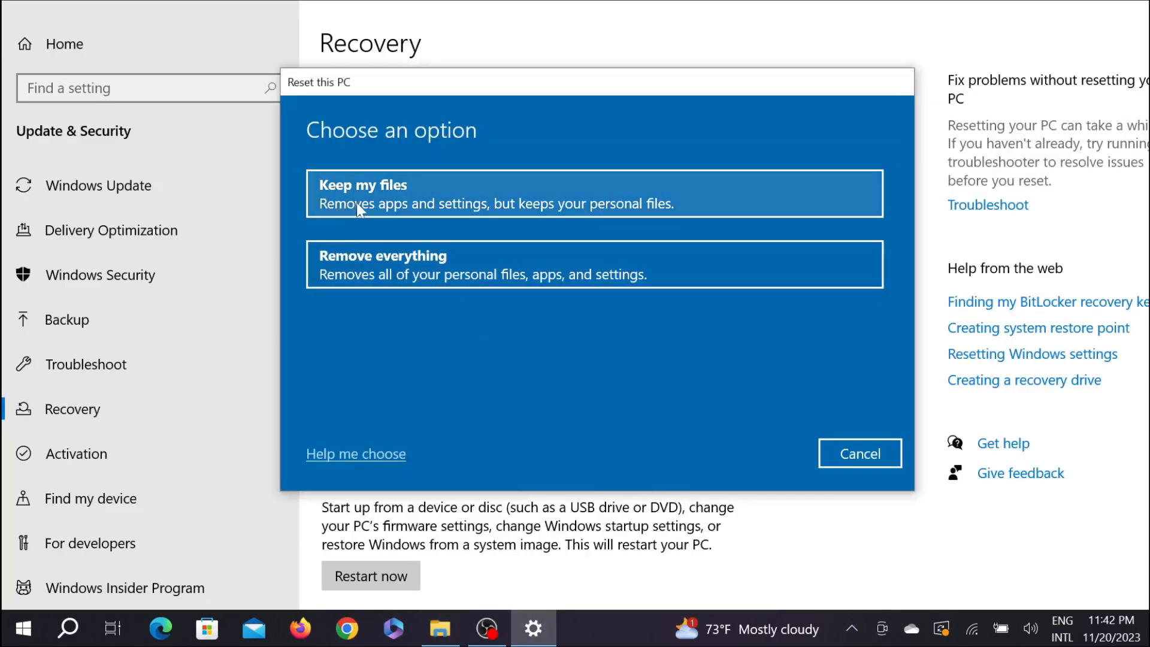
pyautogui.moveTo(566, 225)
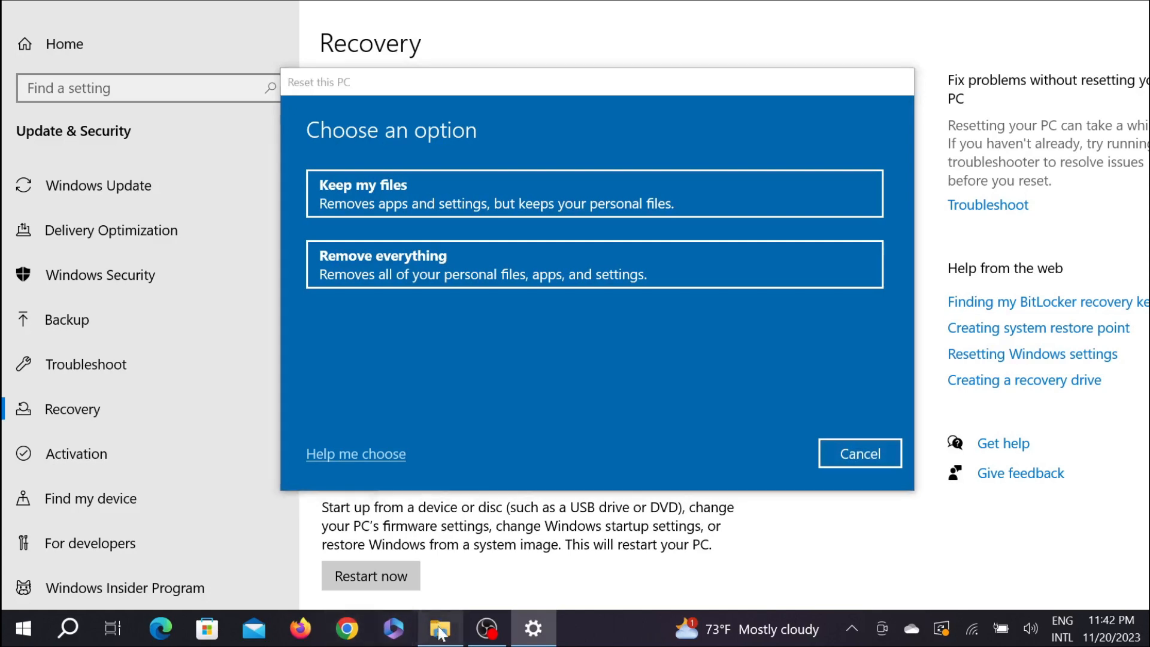
pyautogui.click(439, 630)
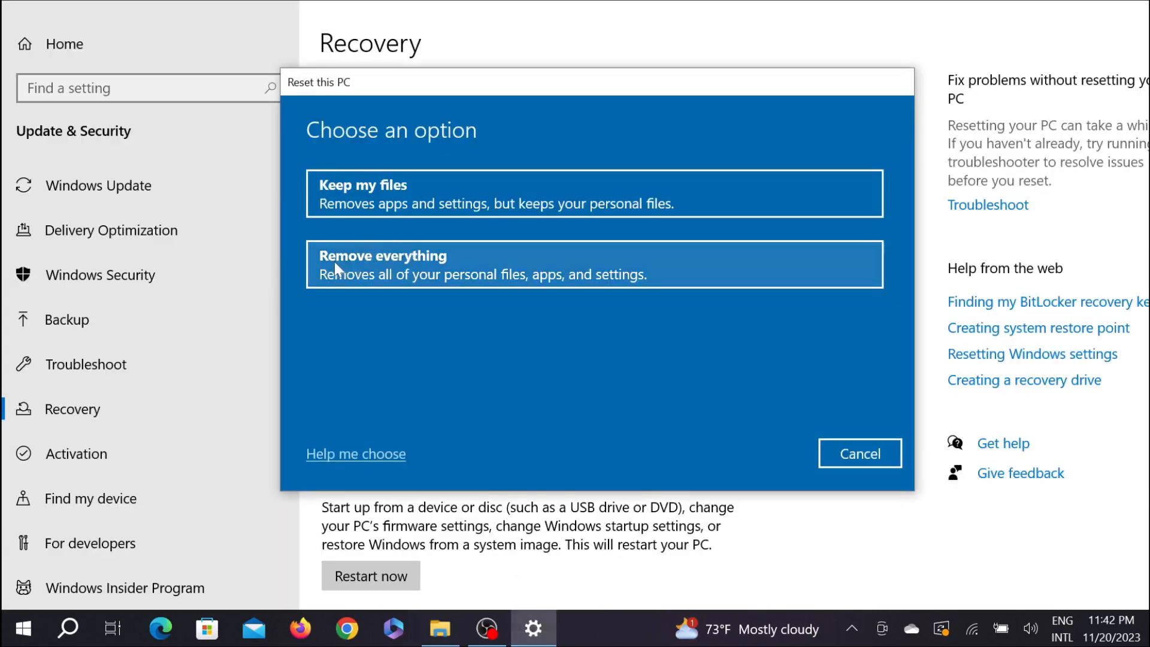
pyautogui.moveTo(355, 282)
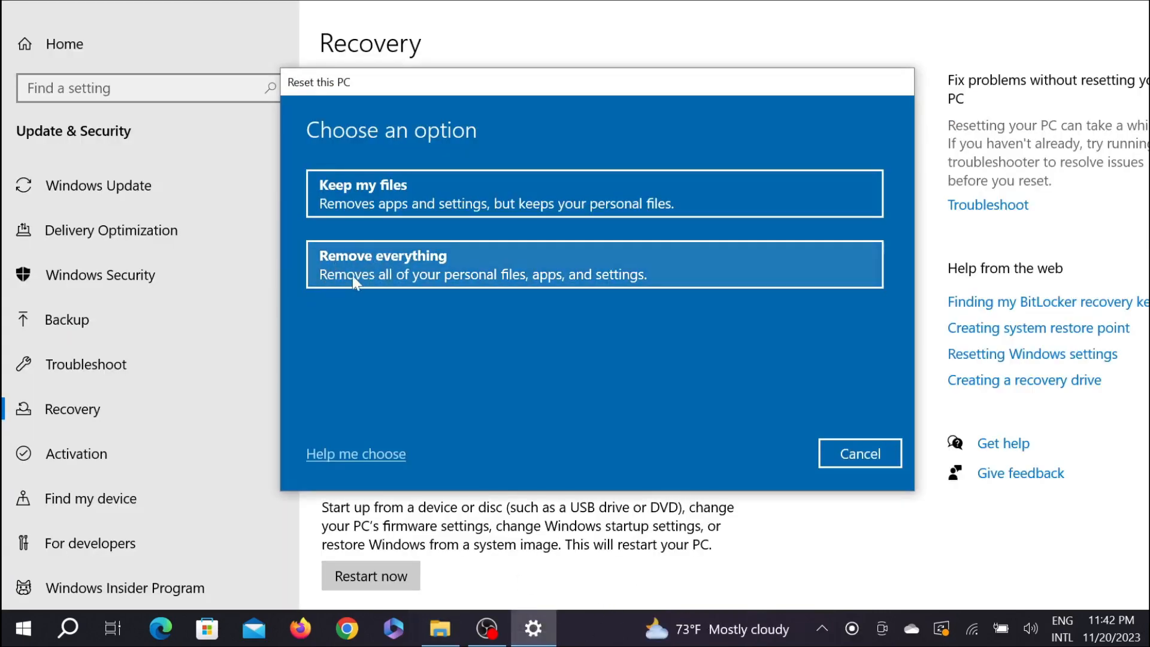
pyautogui.moveTo(588, 350)
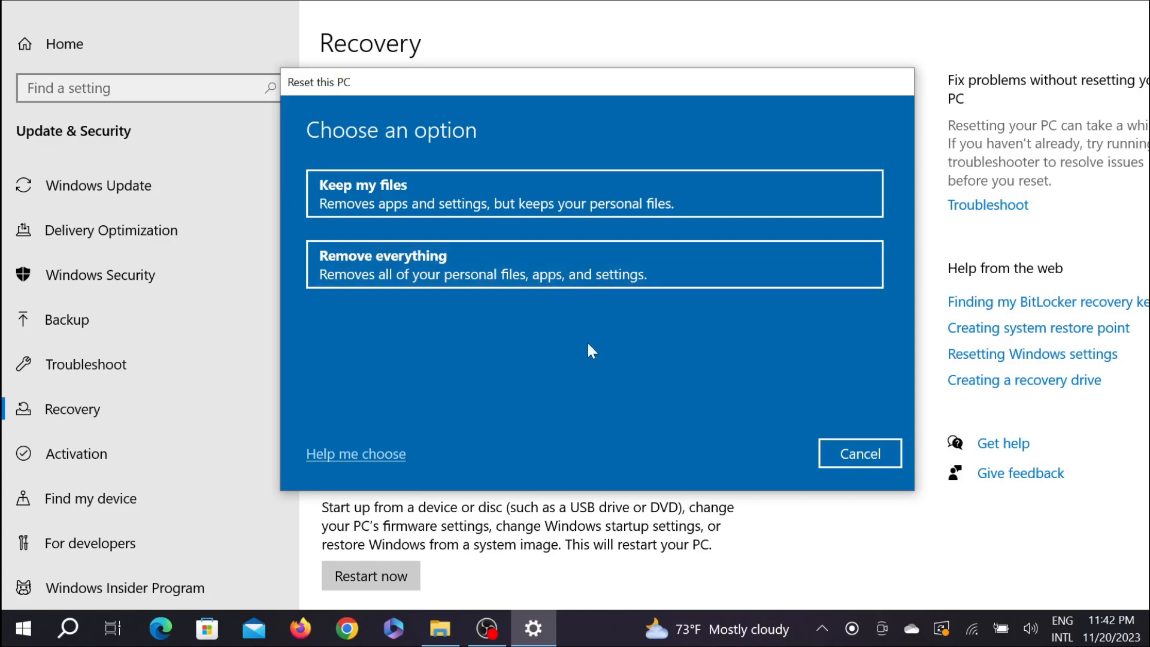
pyautogui.moveTo(599, 371)
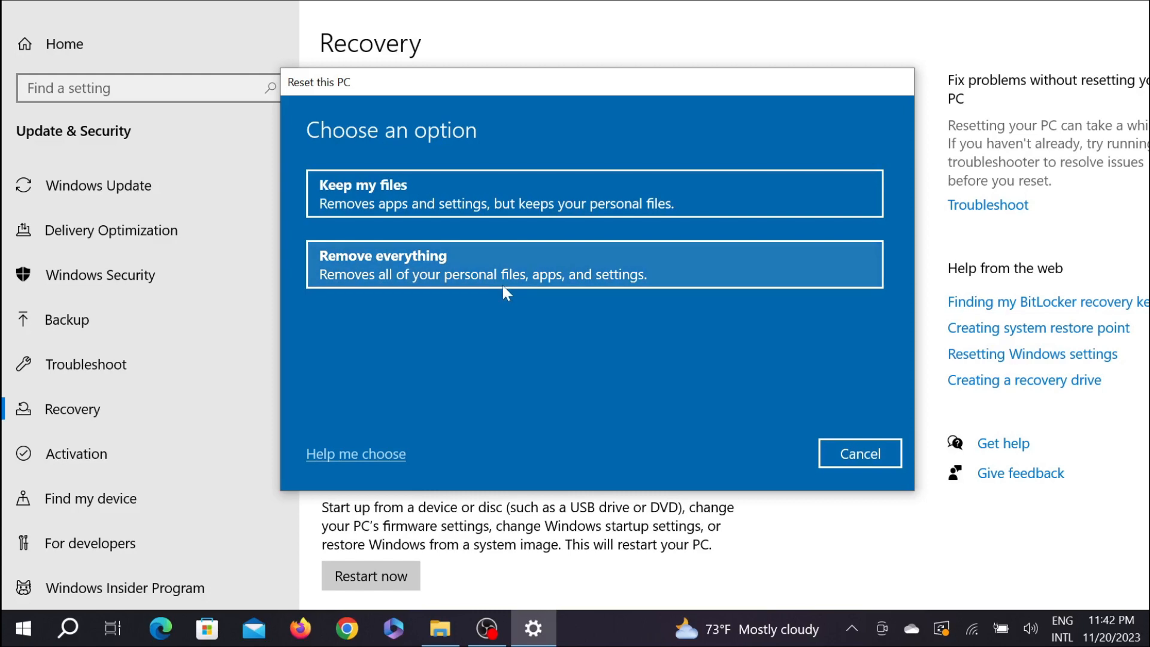
pyautogui.moveTo(540, 262)
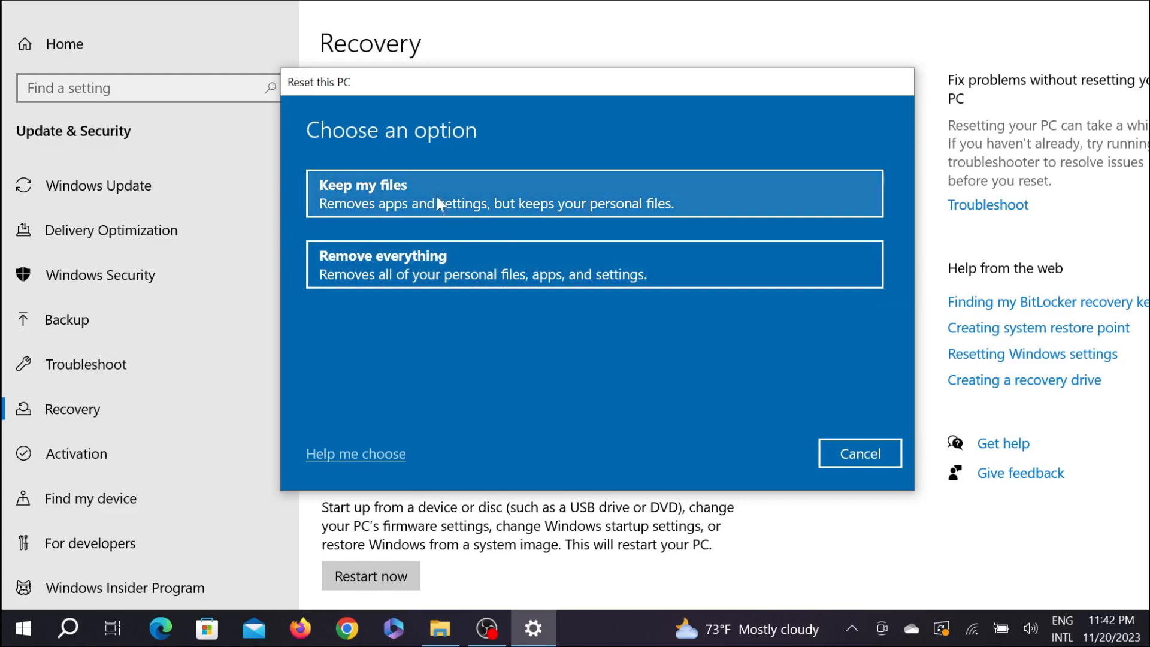
pyautogui.moveTo(383, 280)
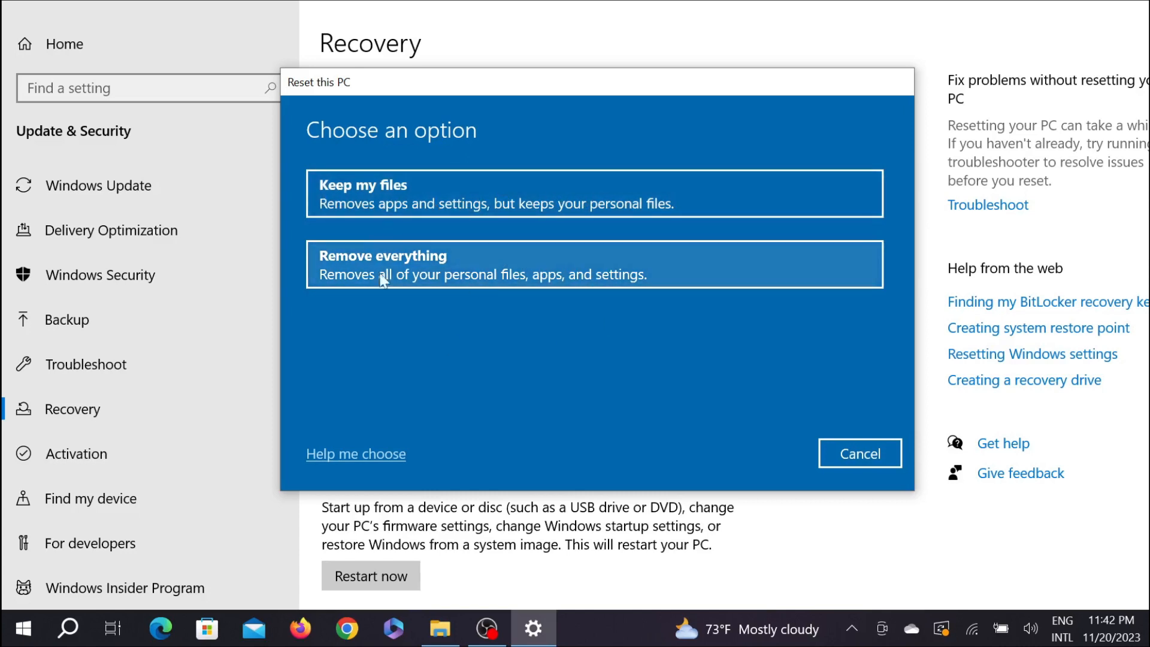
pyautogui.moveTo(416, 191)
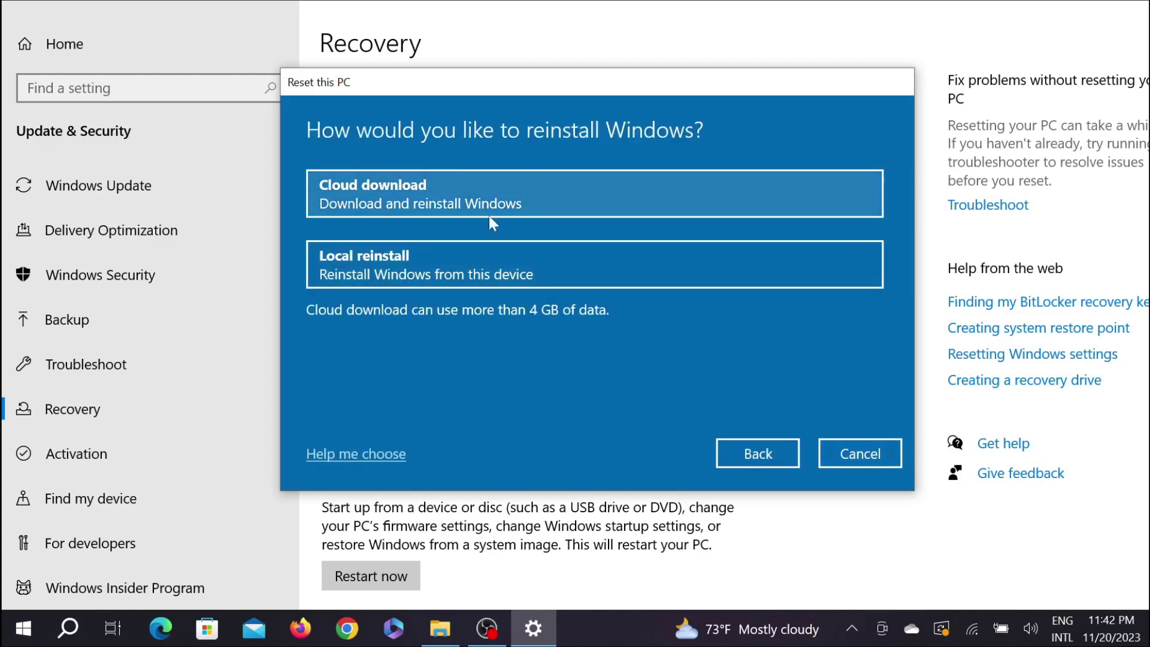
pyautogui.moveTo(687, 122)
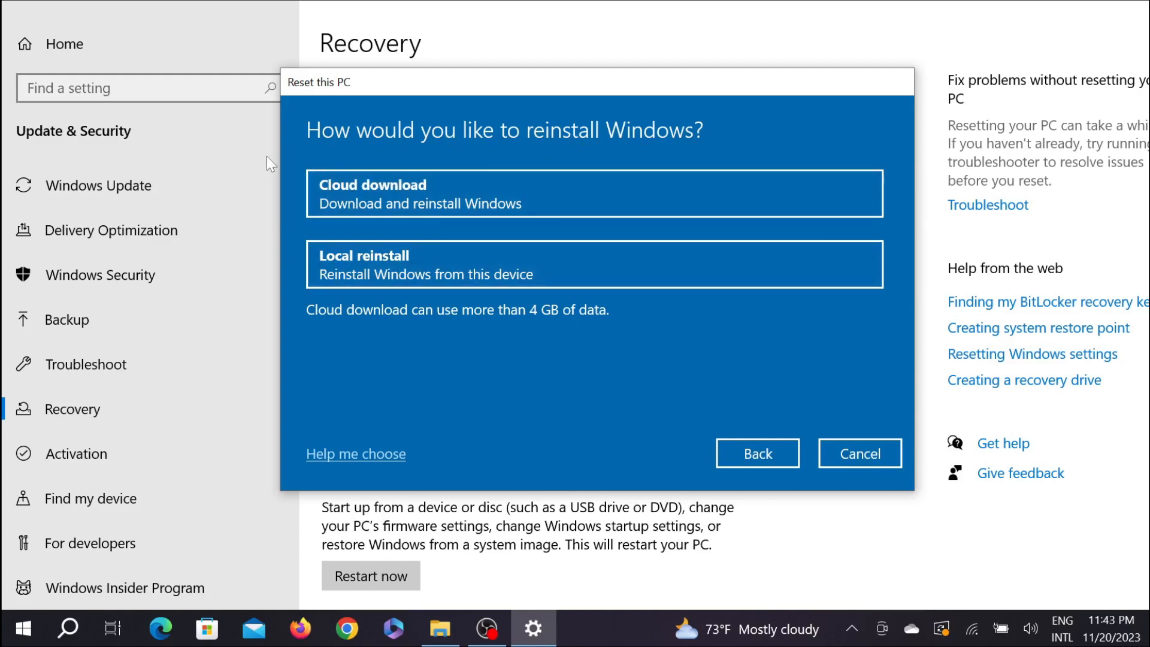
pyautogui.moveTo(349, 225)
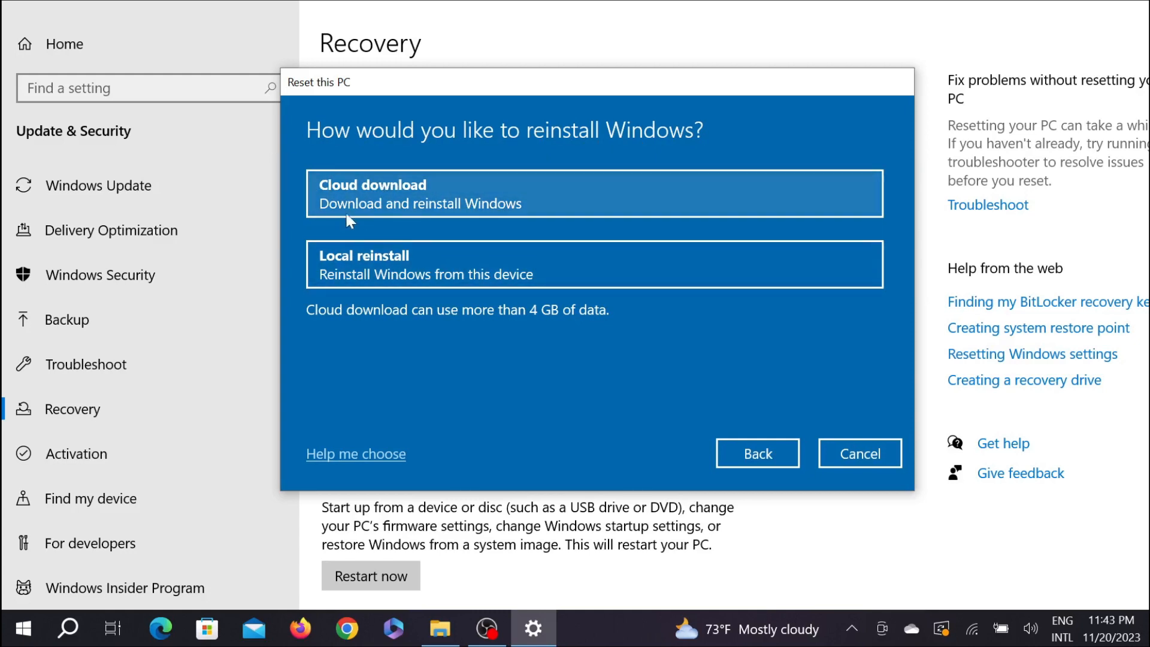
pyautogui.moveTo(375, 265)
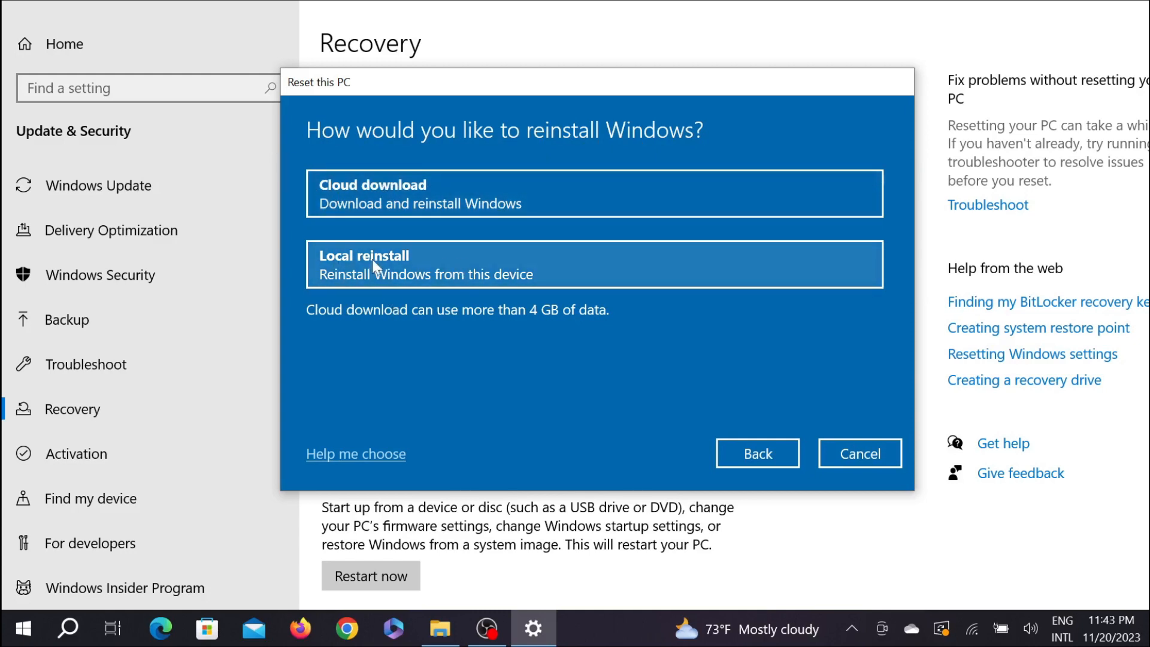
pyautogui.moveTo(395, 269)
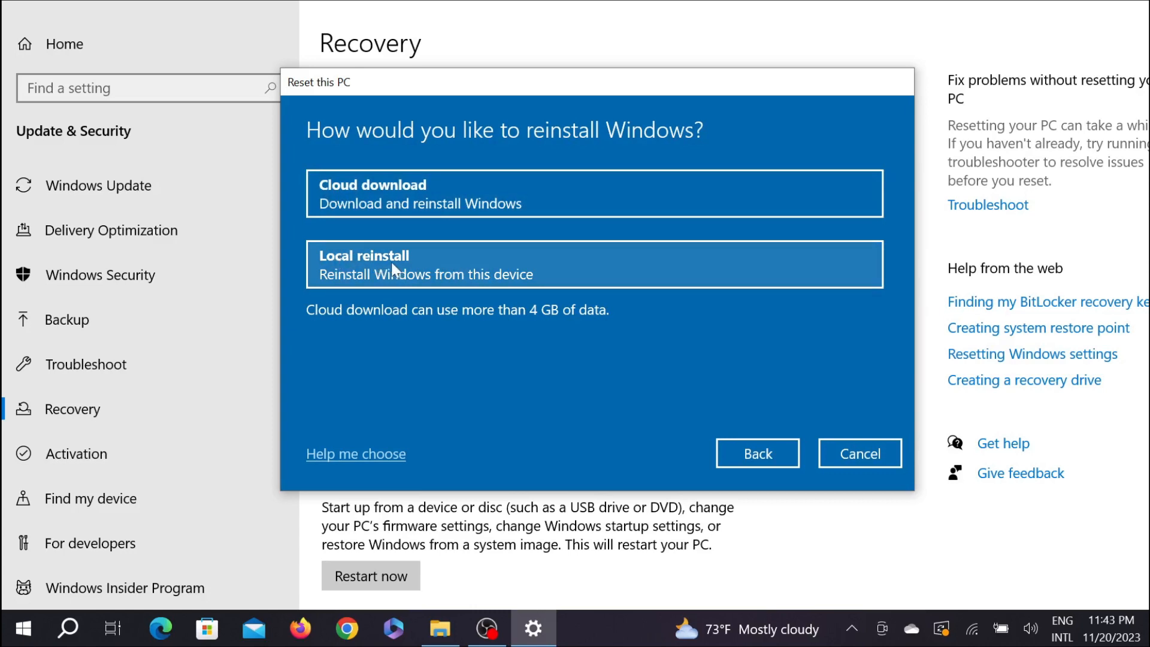
pyautogui.moveTo(400, 194)
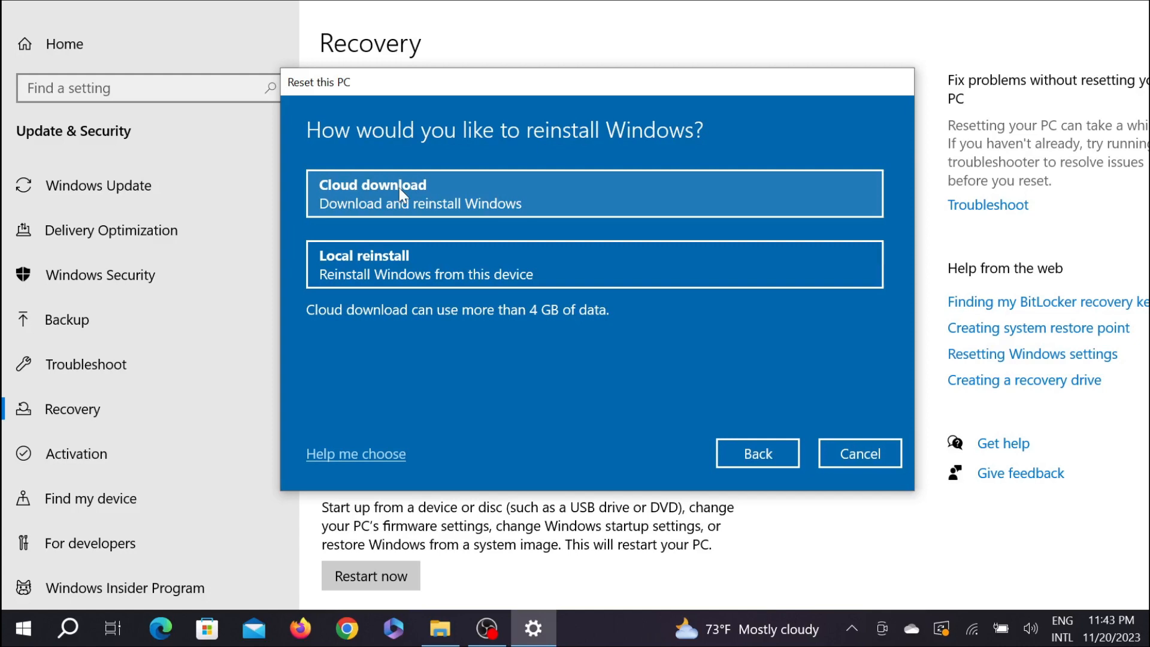
pyautogui.moveTo(422, 267)
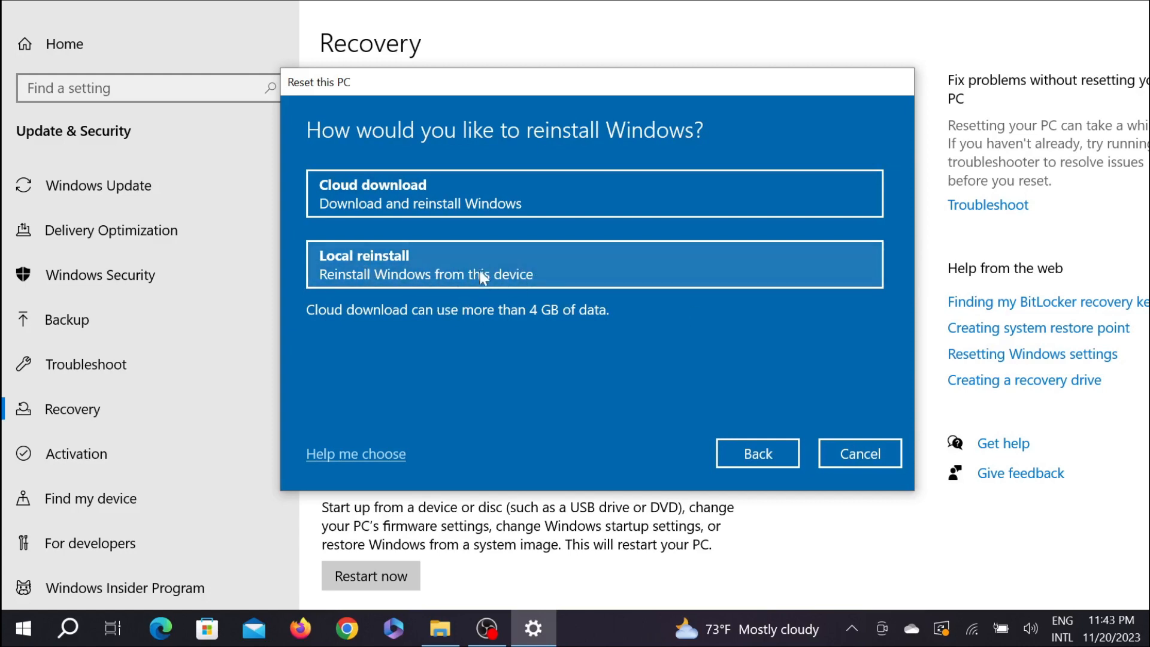
pyautogui.moveTo(441, 266)
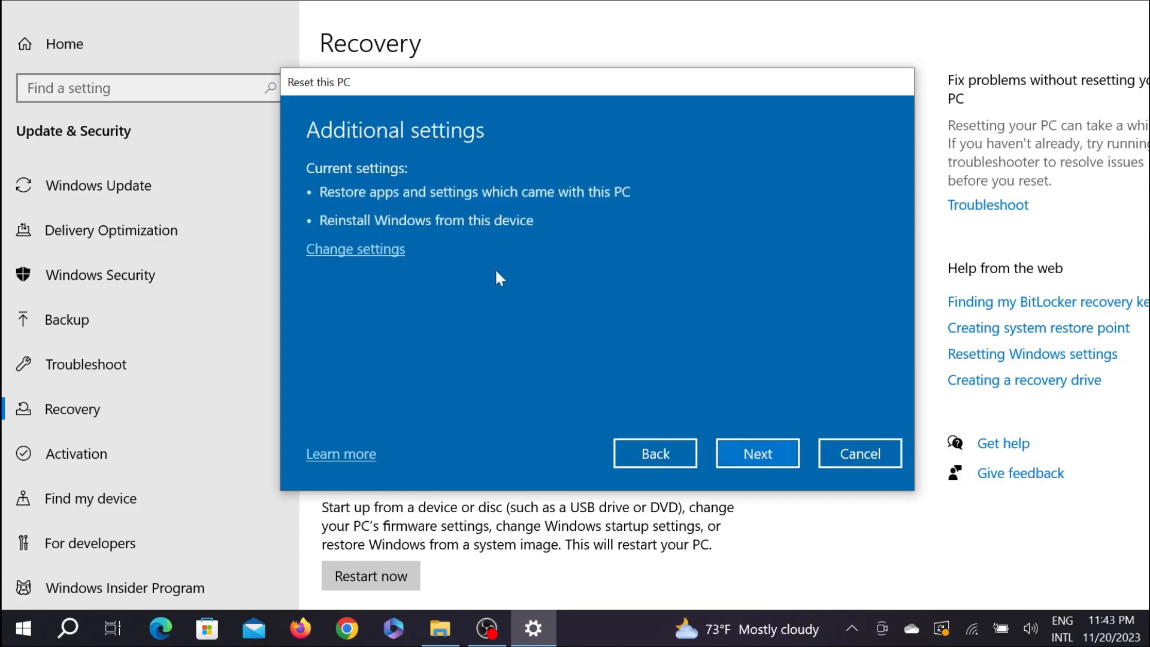
pyautogui.moveTo(389, 177)
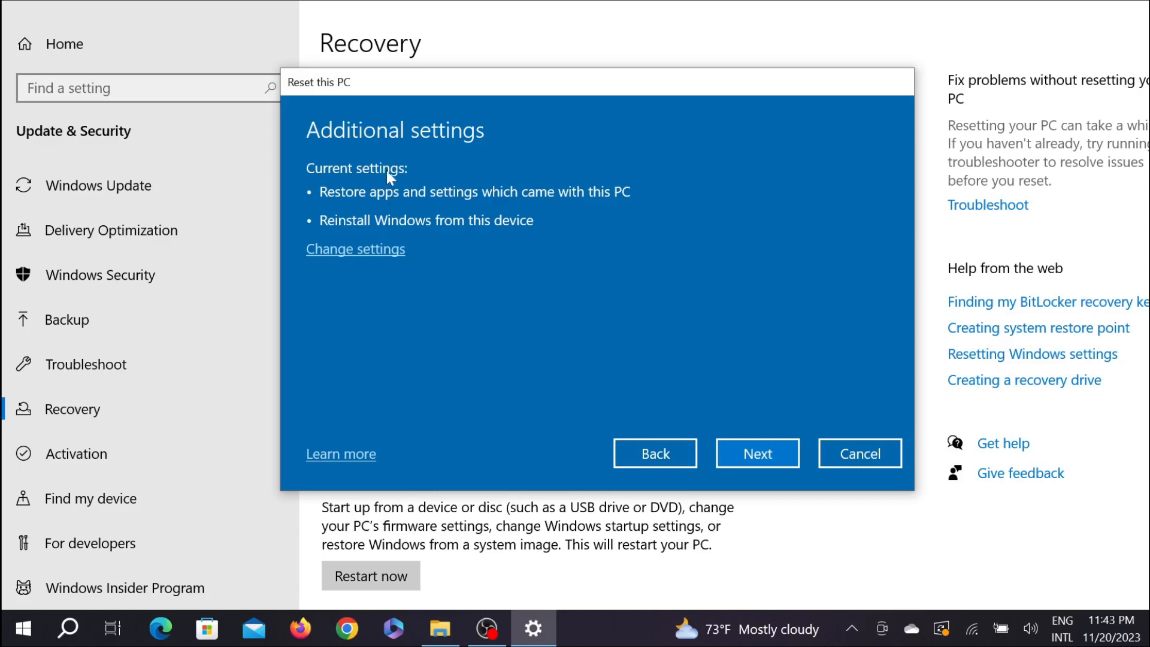
pyautogui.moveTo(657, 263)
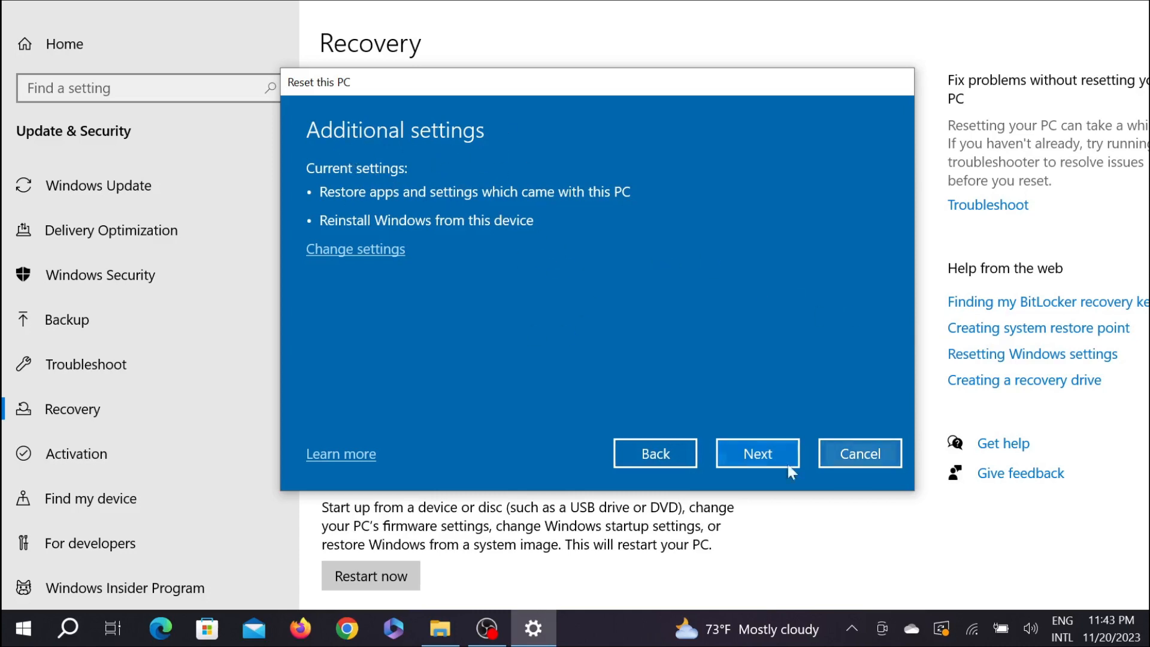
# Accept the Additional settings and continue toward the Ready to reset summary
pyautogui.click(757, 453)
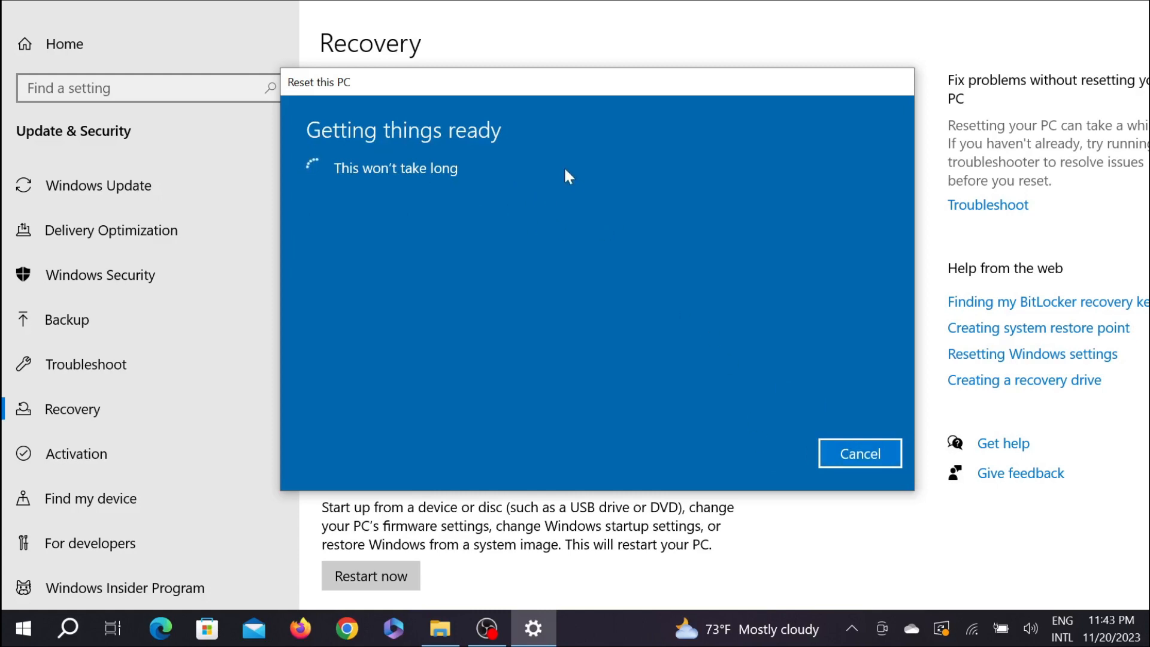
pyautogui.moveTo(387, 256)
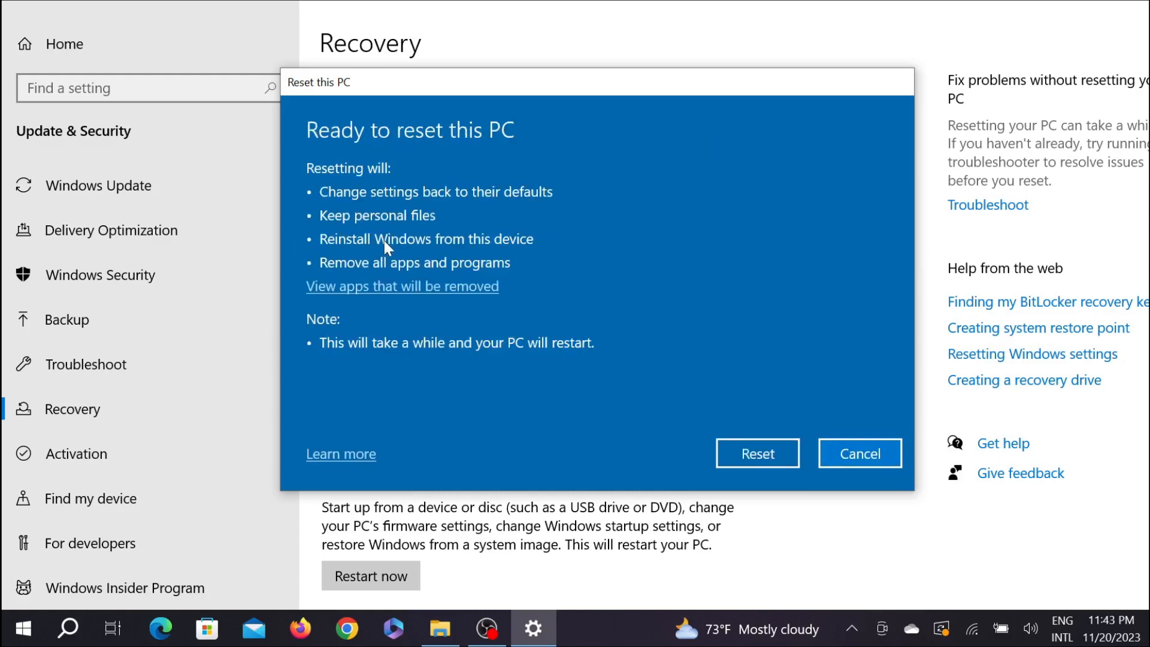
pyautogui.moveTo(380, 208)
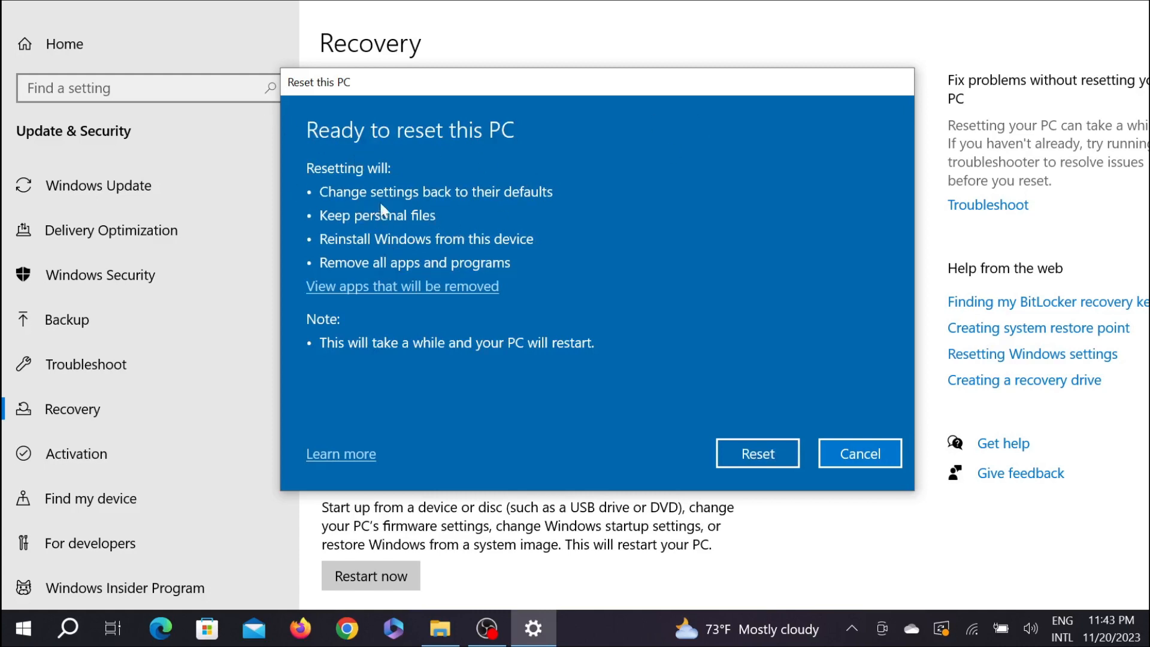
pyautogui.moveTo(489, 216)
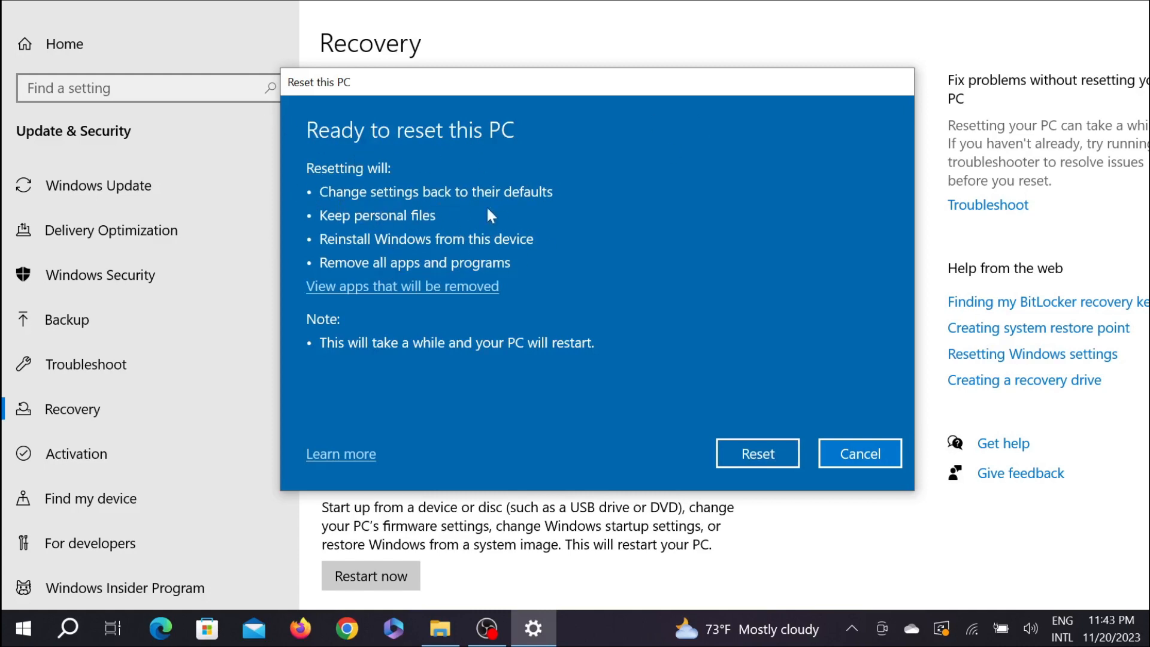
pyautogui.moveTo(331, 203)
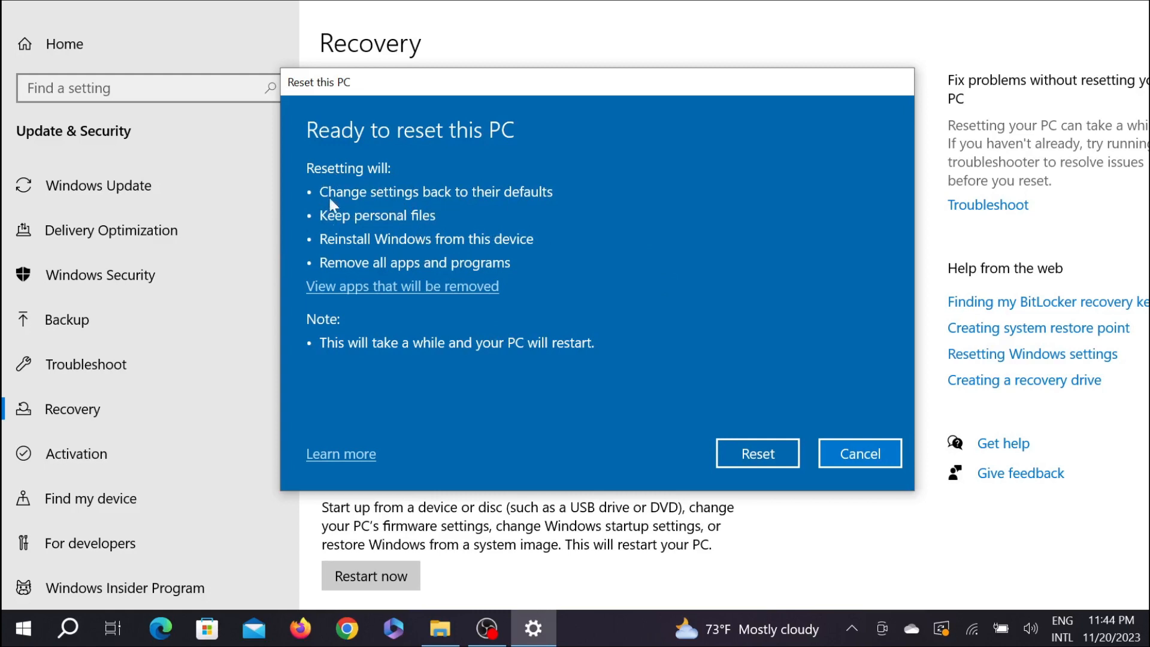
pyautogui.moveTo(500, 198)
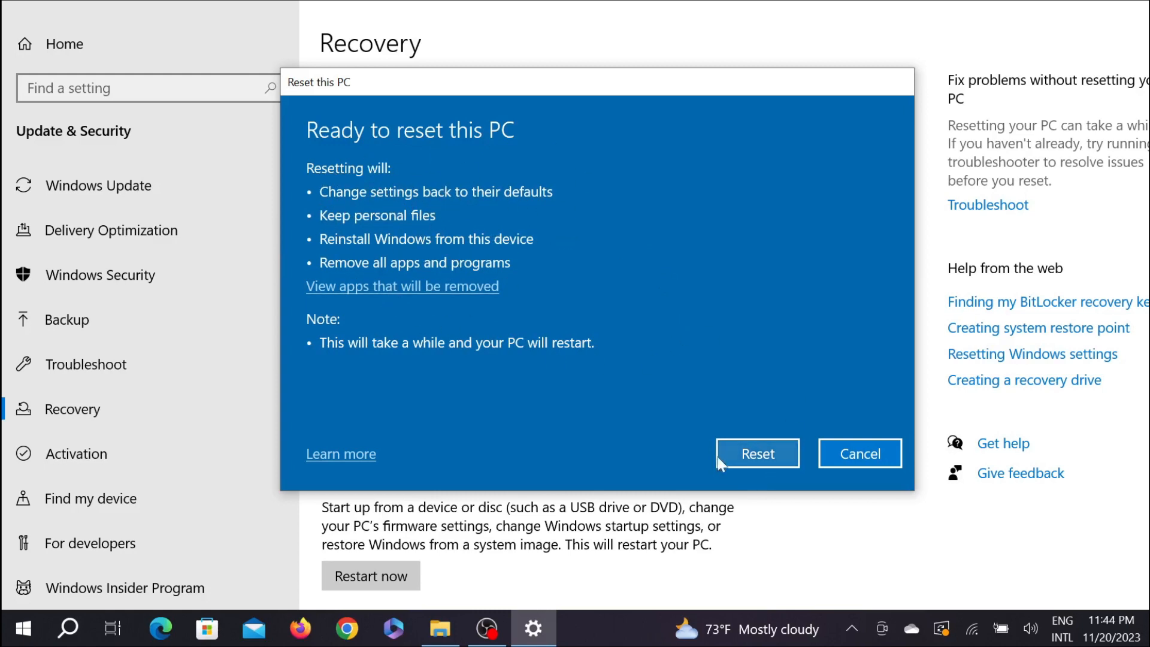
pyautogui.moveTo(659, 331)
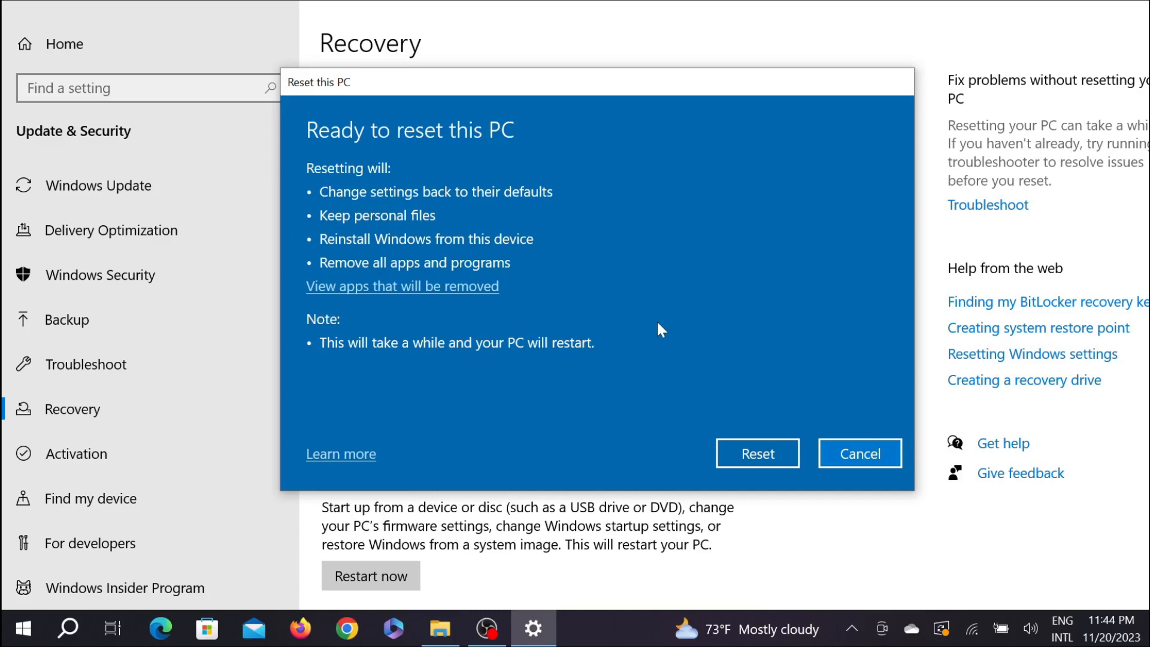
pyautogui.moveTo(659, 247)
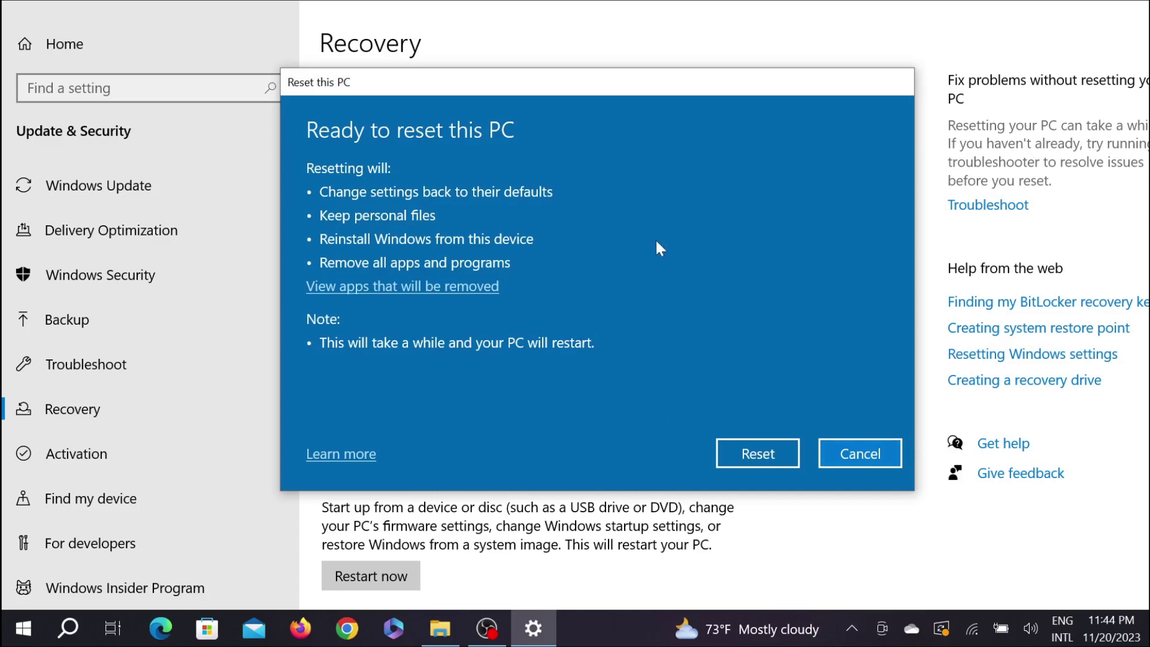